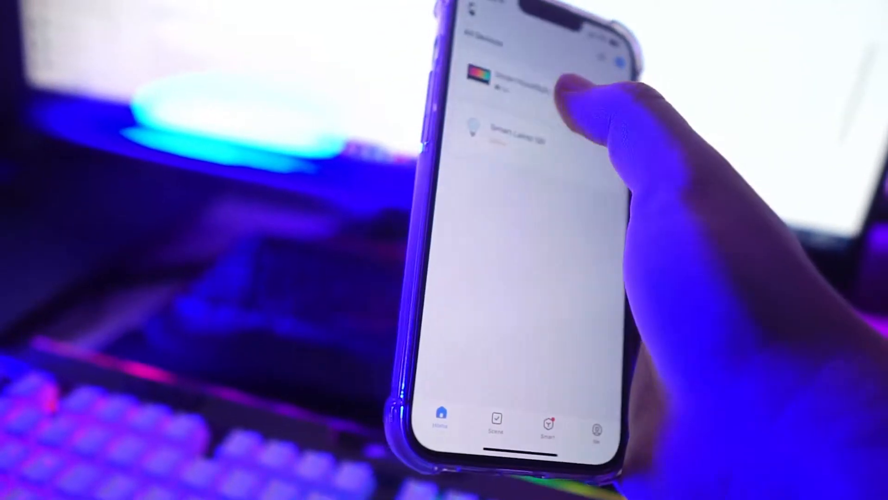
# Open the LED light strip's Mode control screen from All Devices; the strip glows red
pyautogui.click(504, 74)
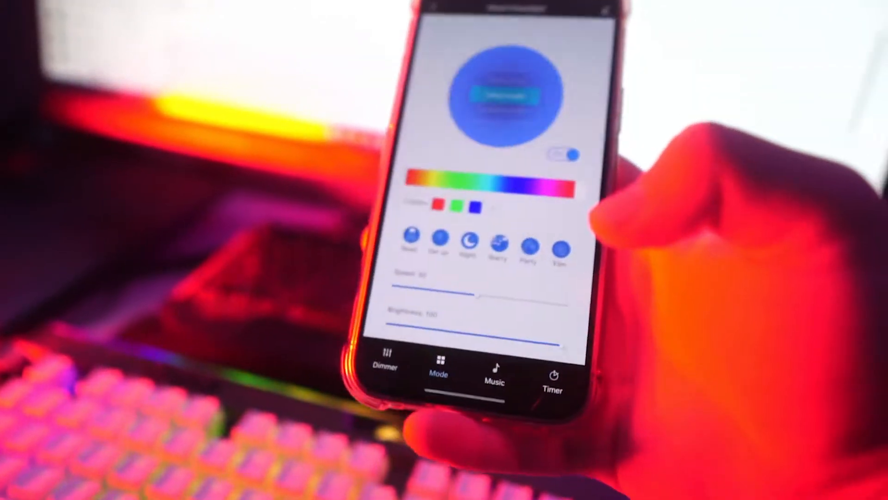